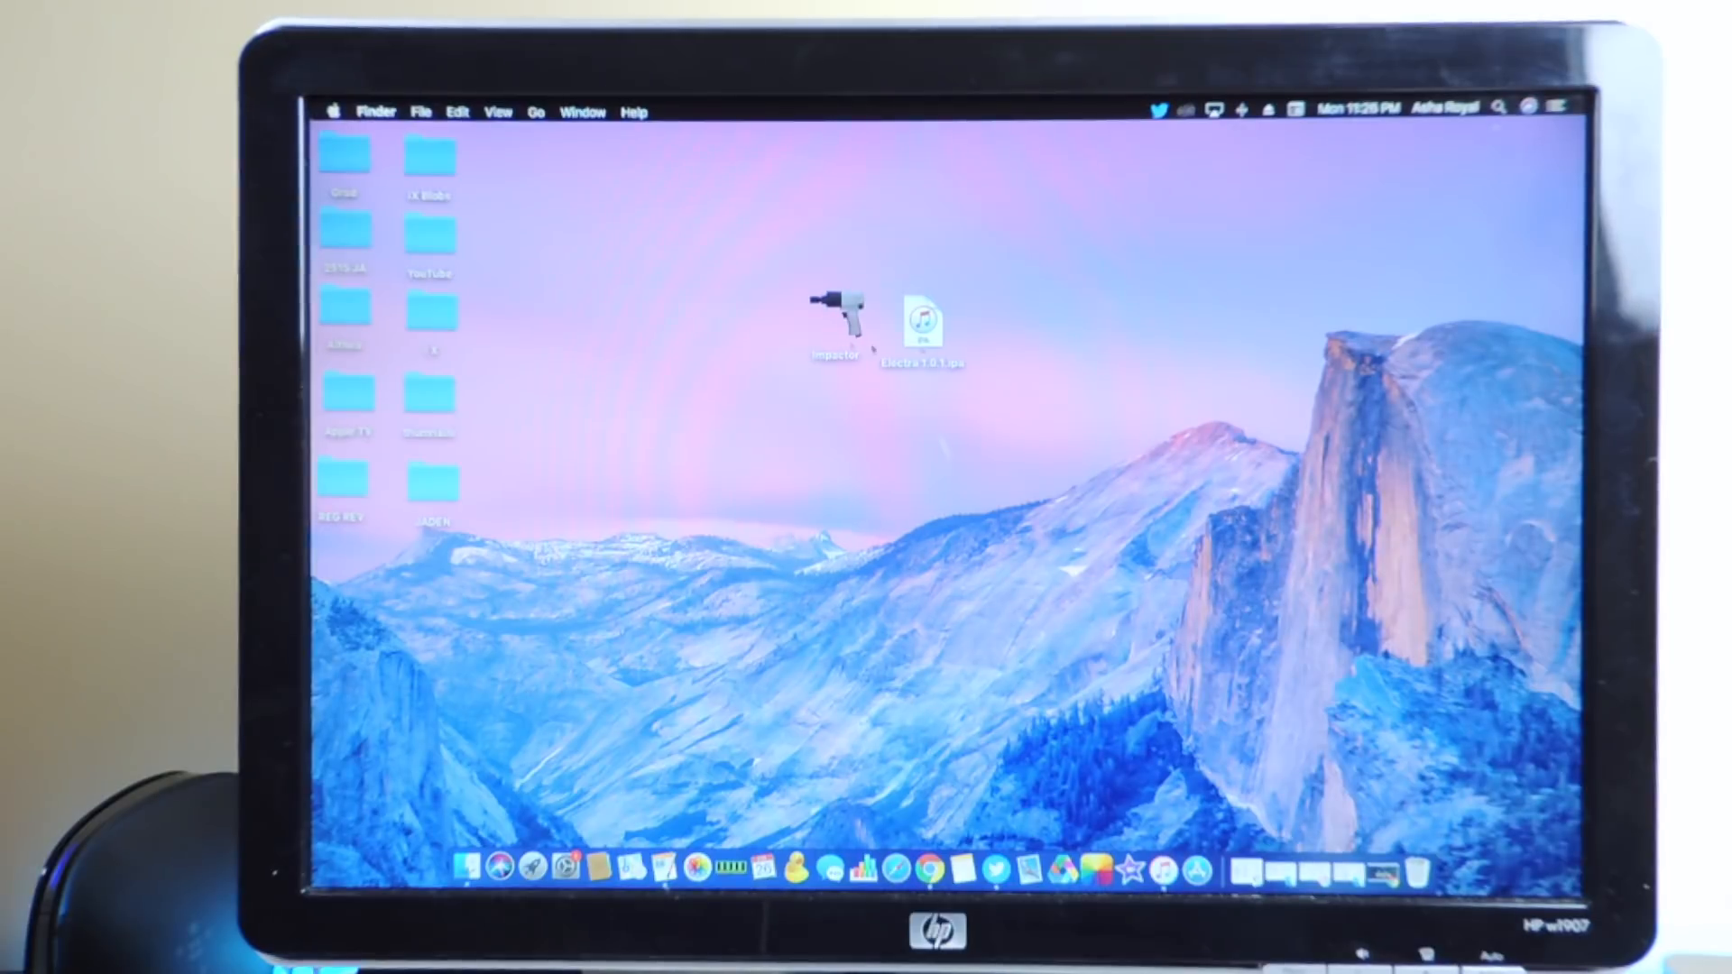
pyautogui.moveTo(794, 341)
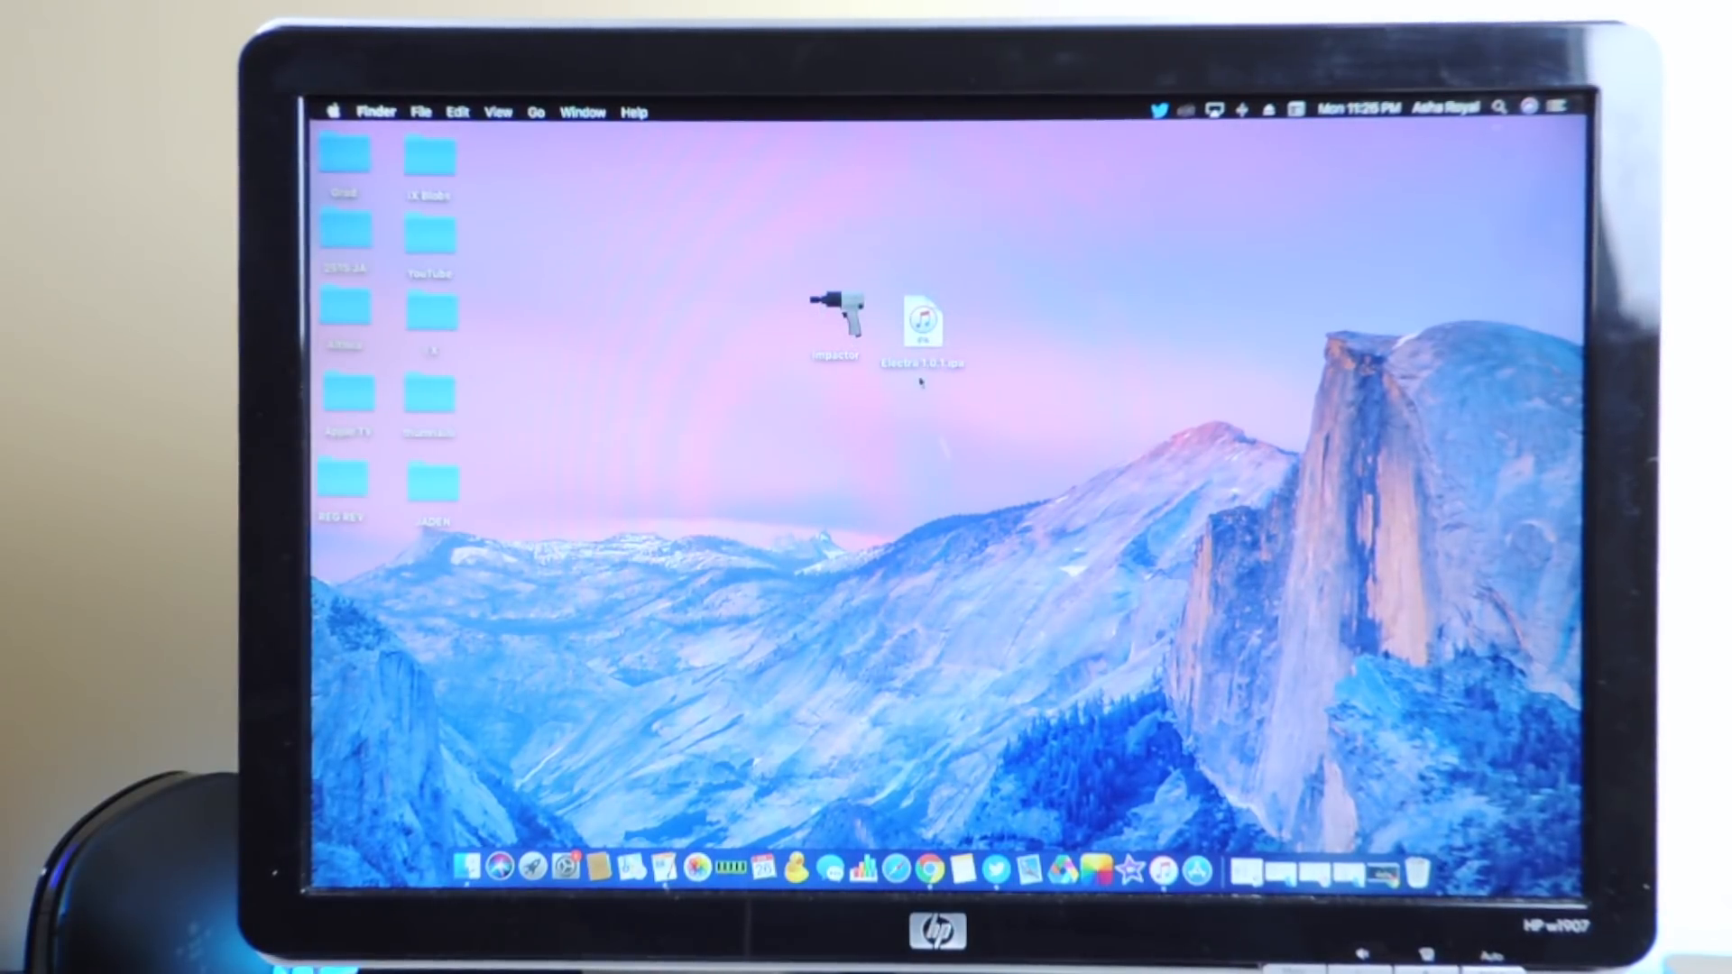
# - Select the downloaded Electra IPA and review the Electra download page for iOS 11.0–11.1.2
pyautogui.click(923, 322)
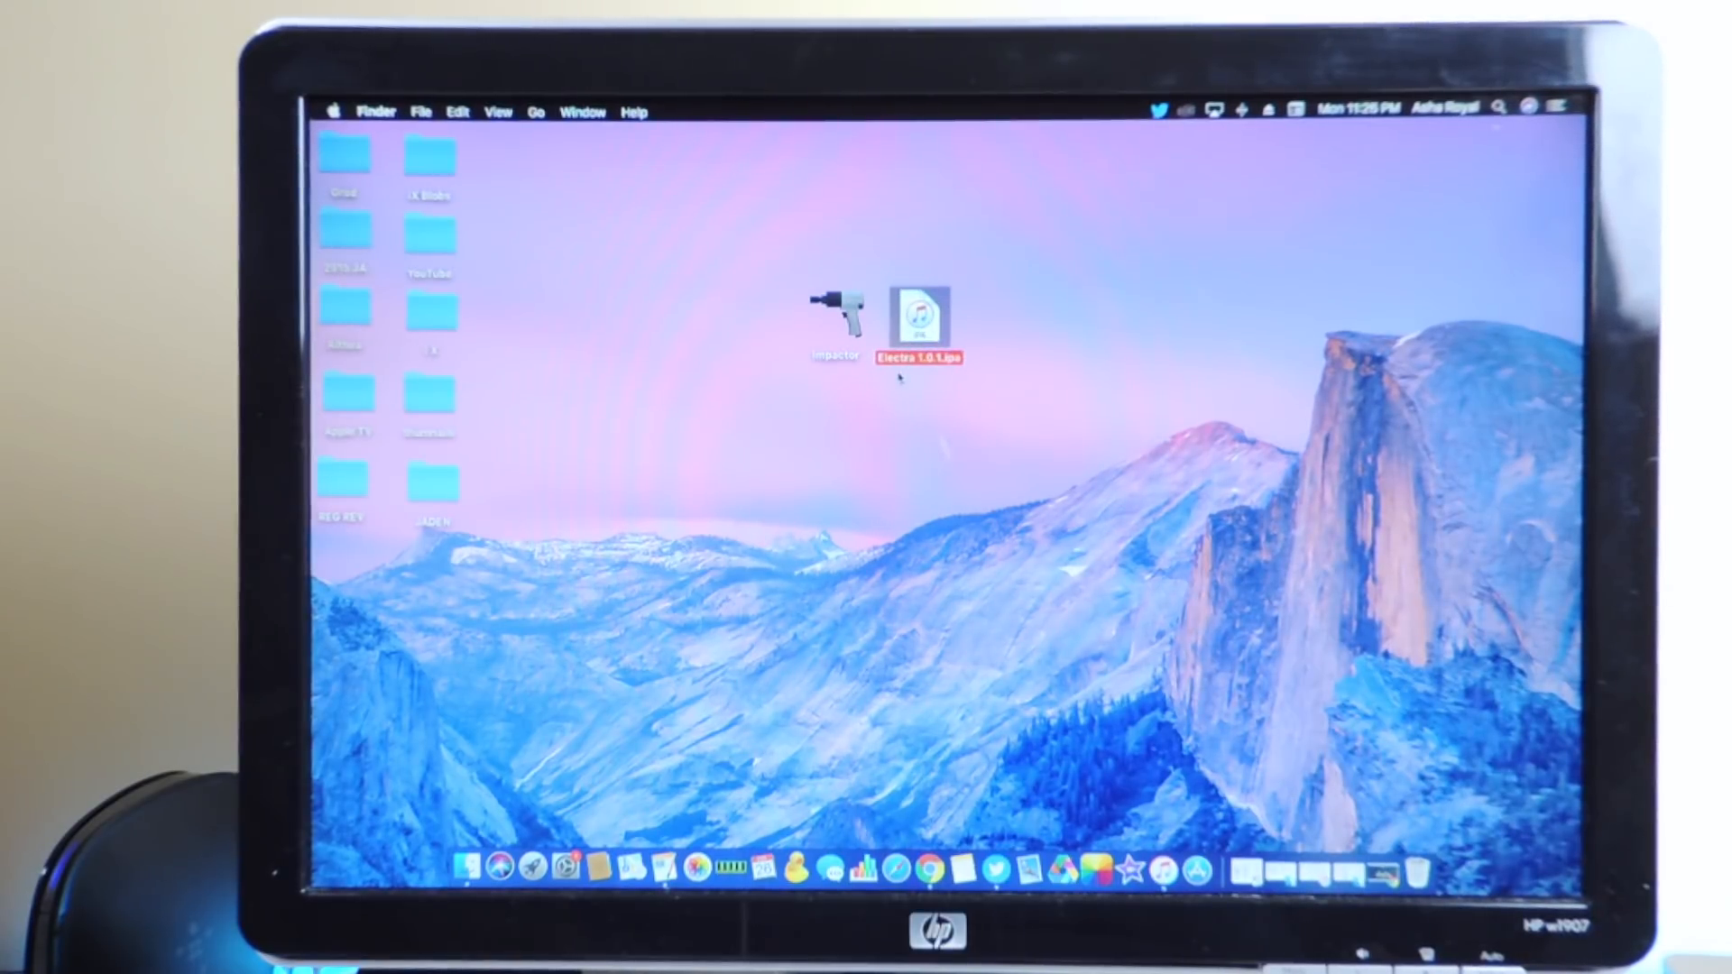
pyautogui.moveTo(1144, 430)
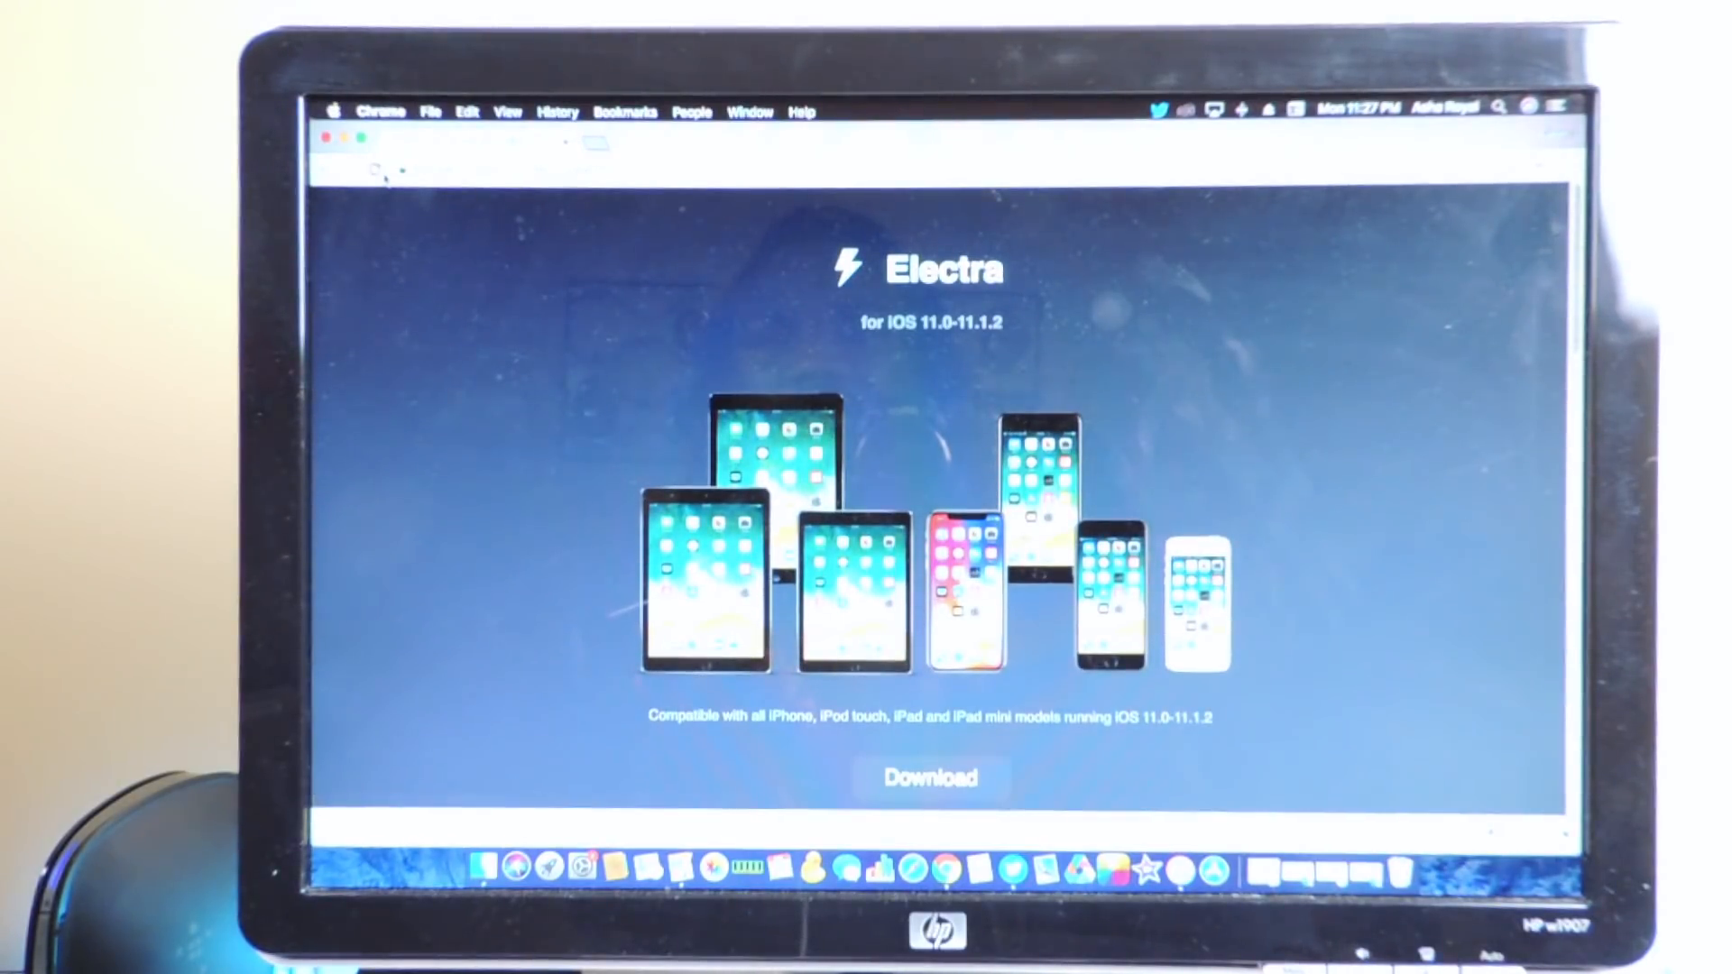
pyautogui.scroll(-3)
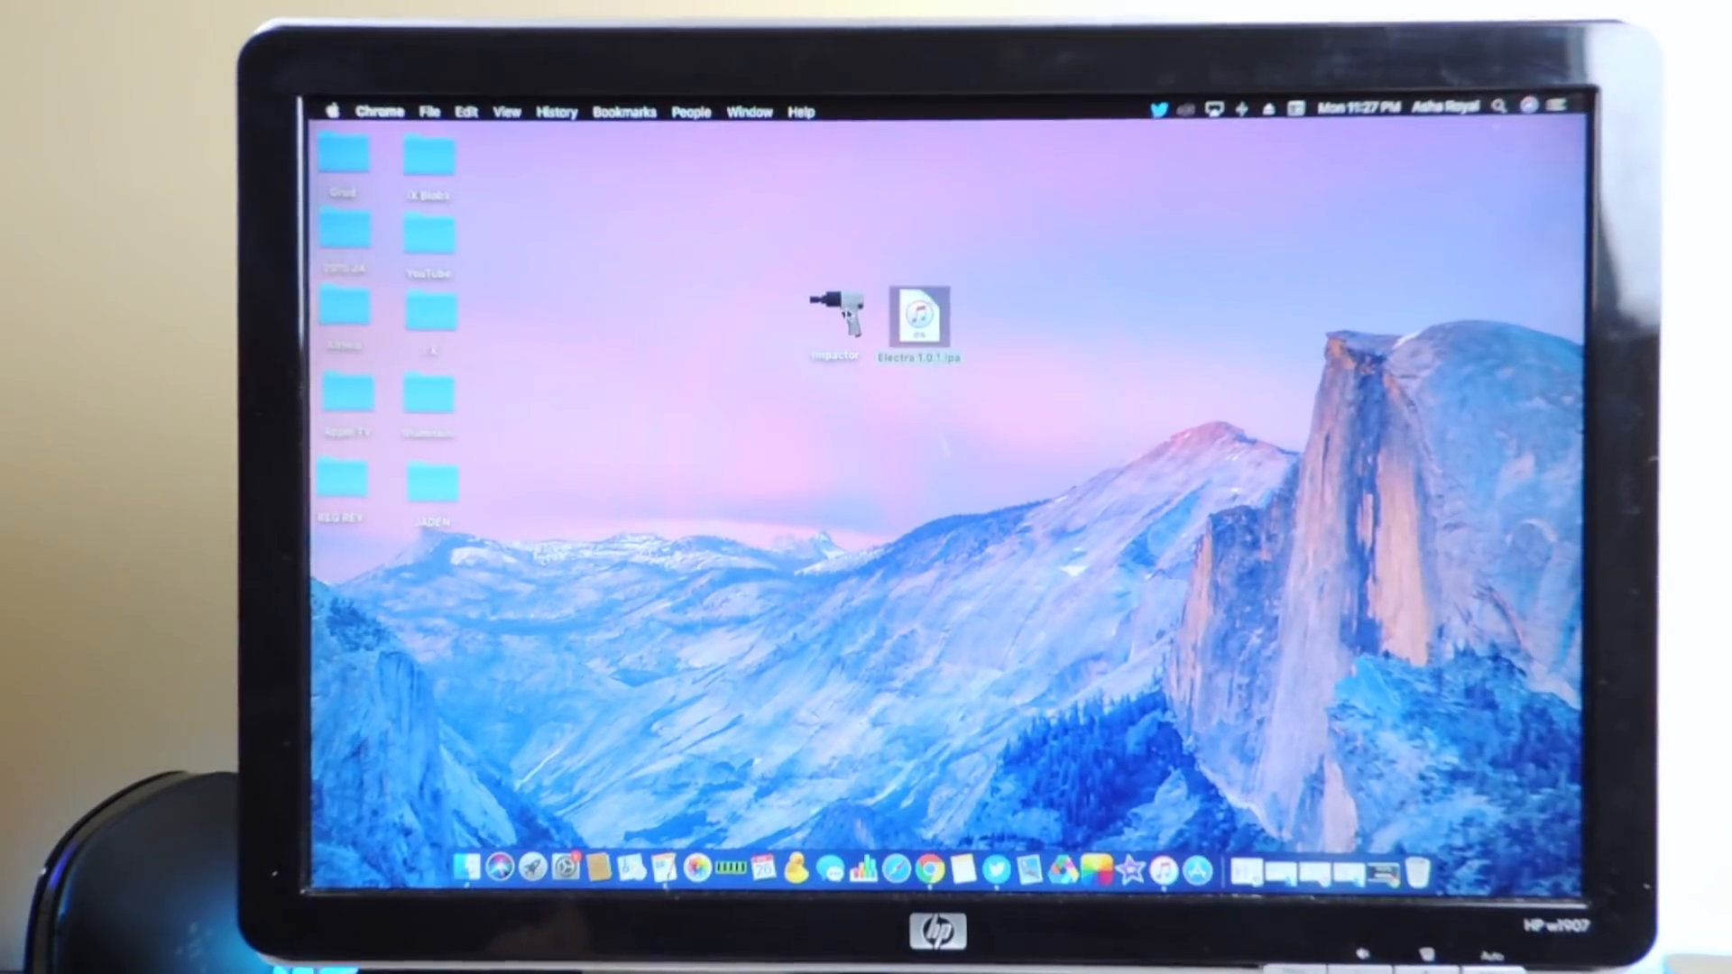
# - Launch Impactor with the Electra IPA and enter the Apple ID username 'pri', then move to the password
pyautogui.doubleClick(834, 314)
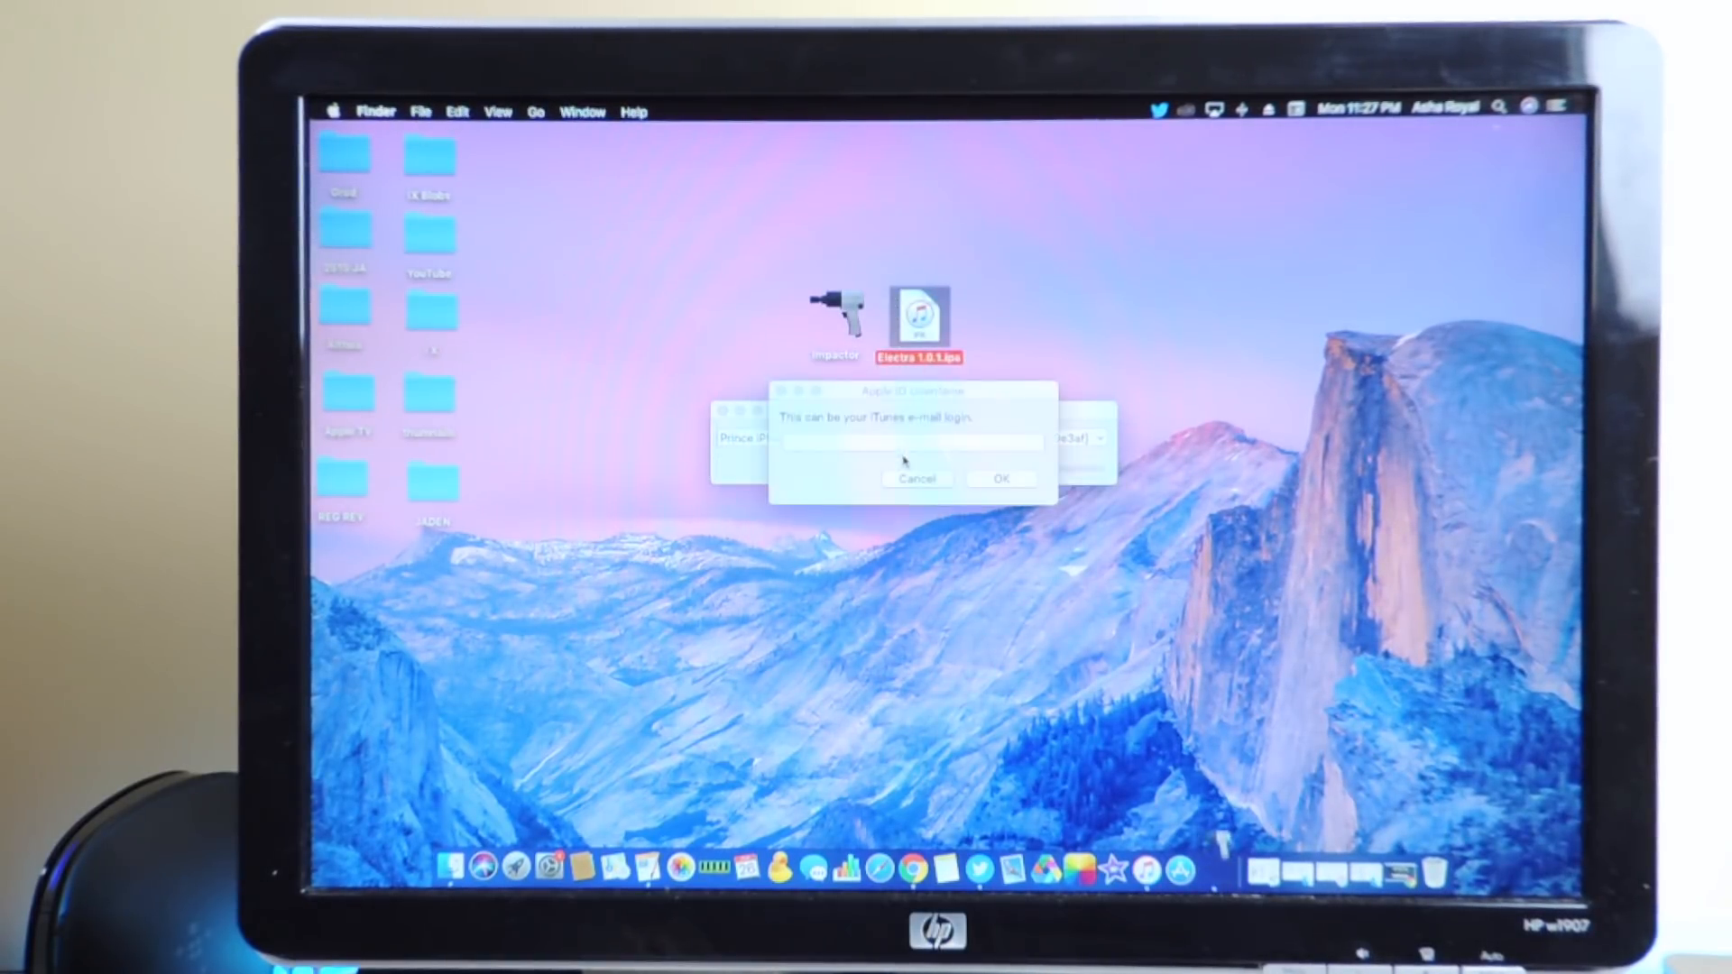
pyautogui.click(909, 442)
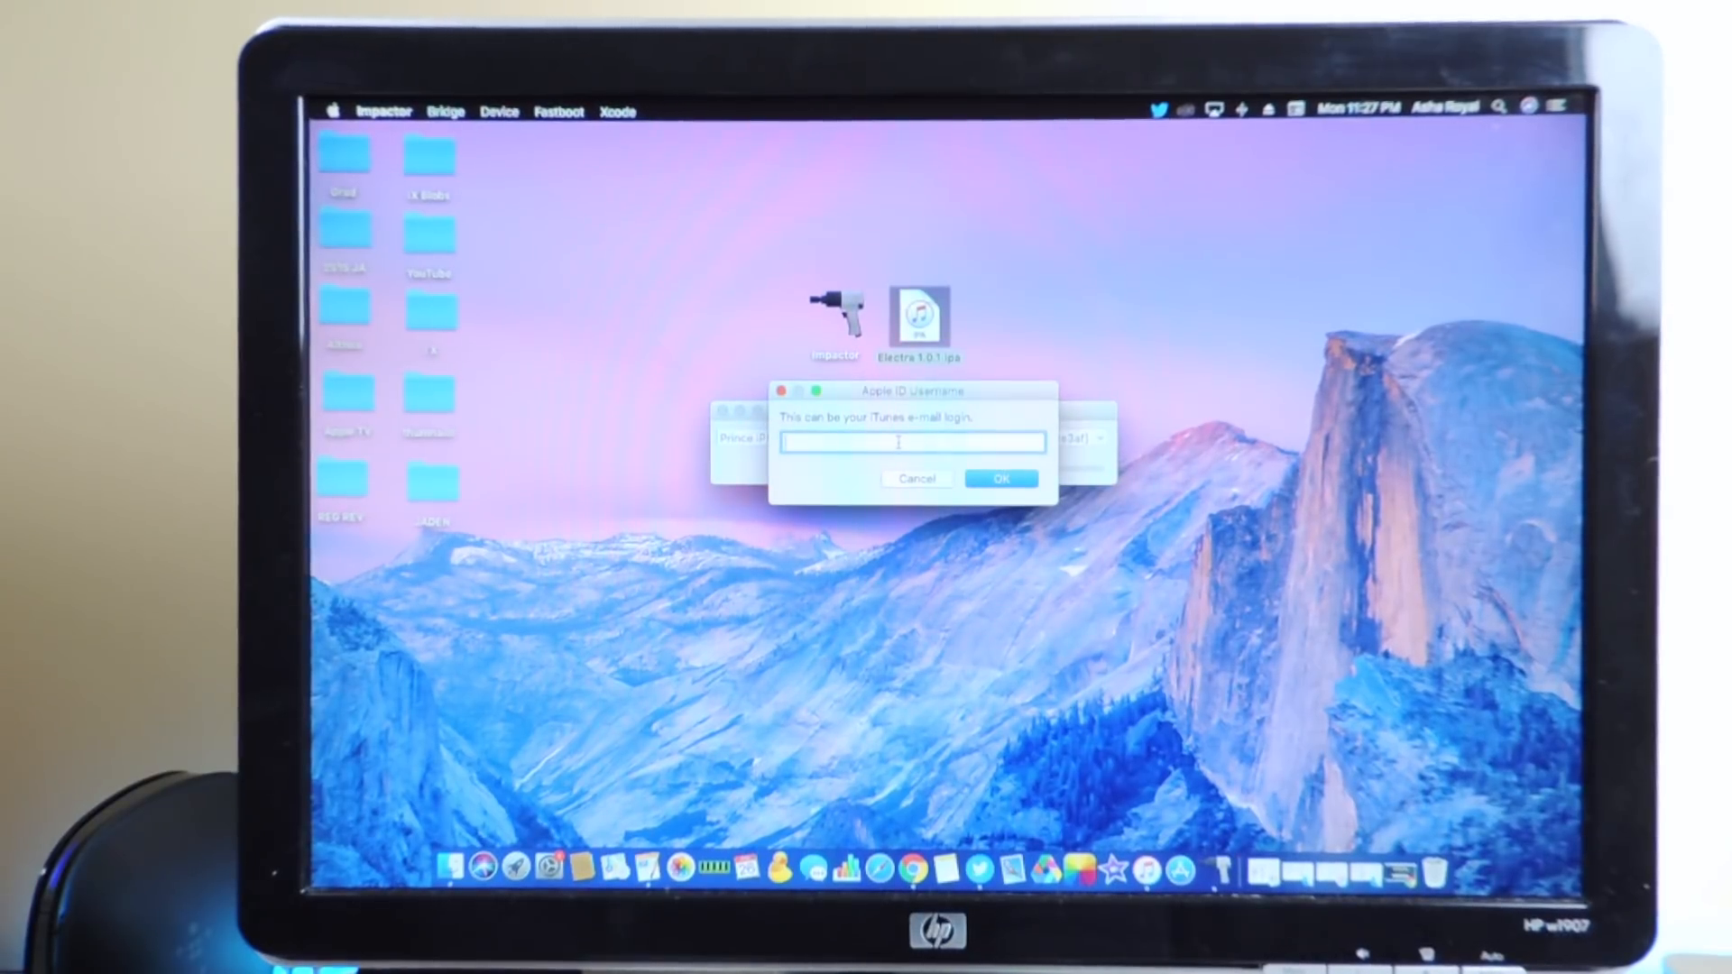
pyautogui.write('pri')
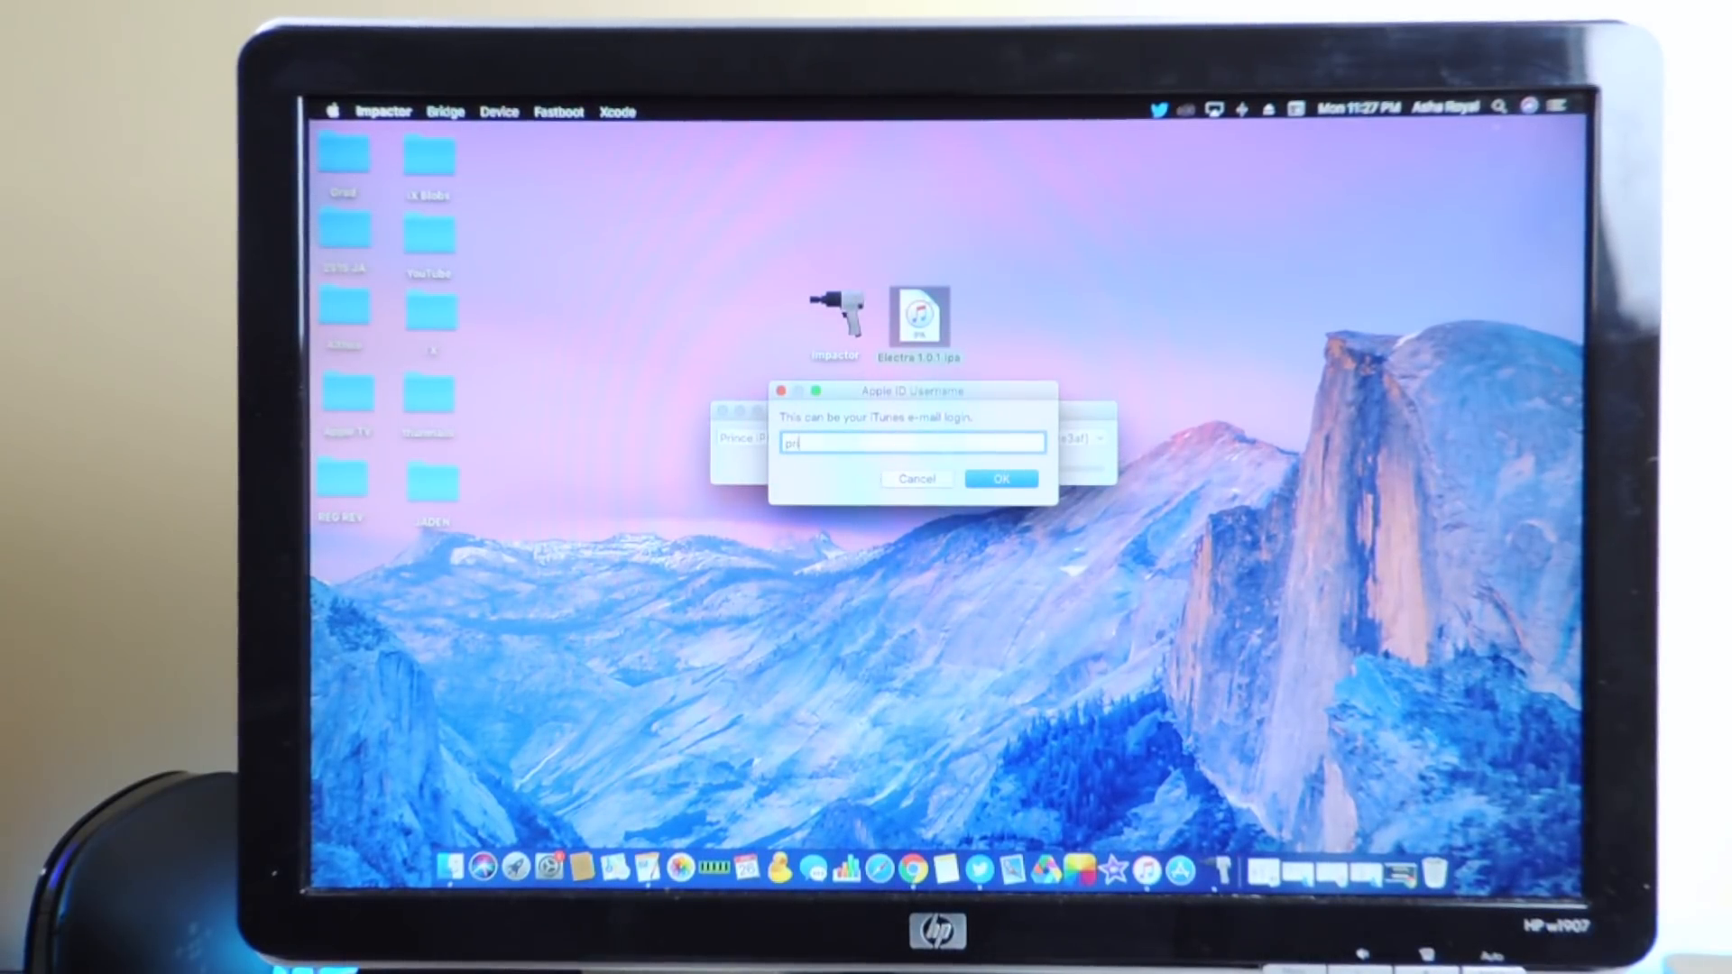
pyautogui.click(1000, 478)
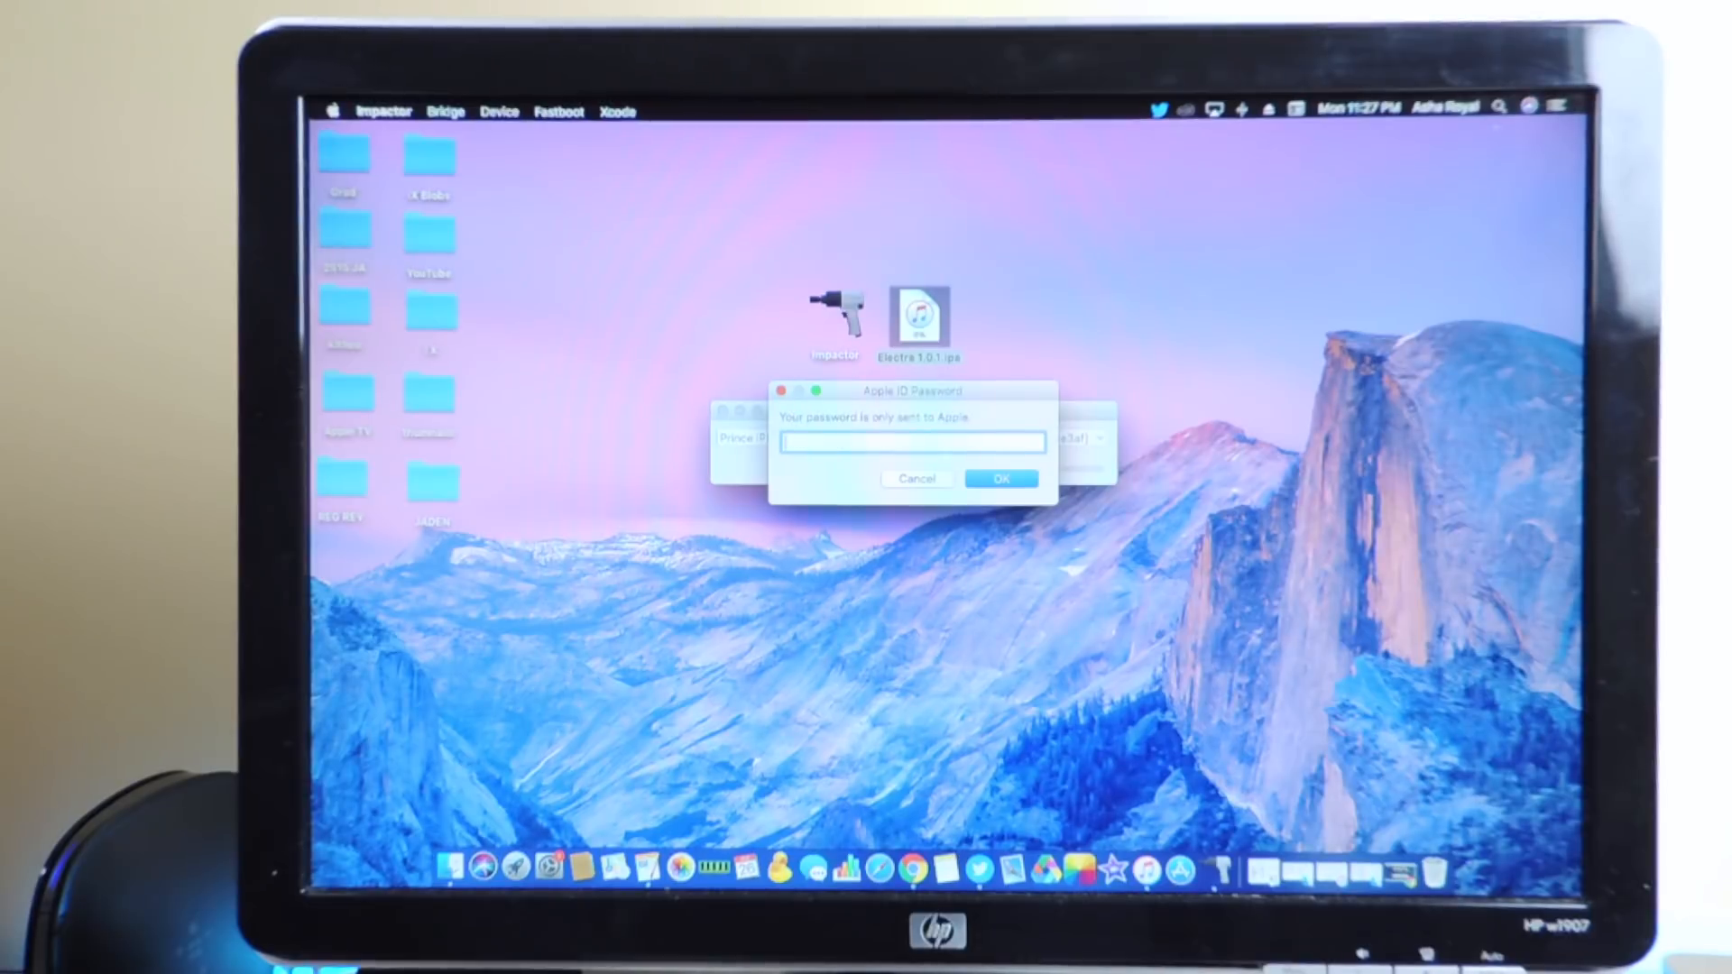
pyautogui.click(997, 478)
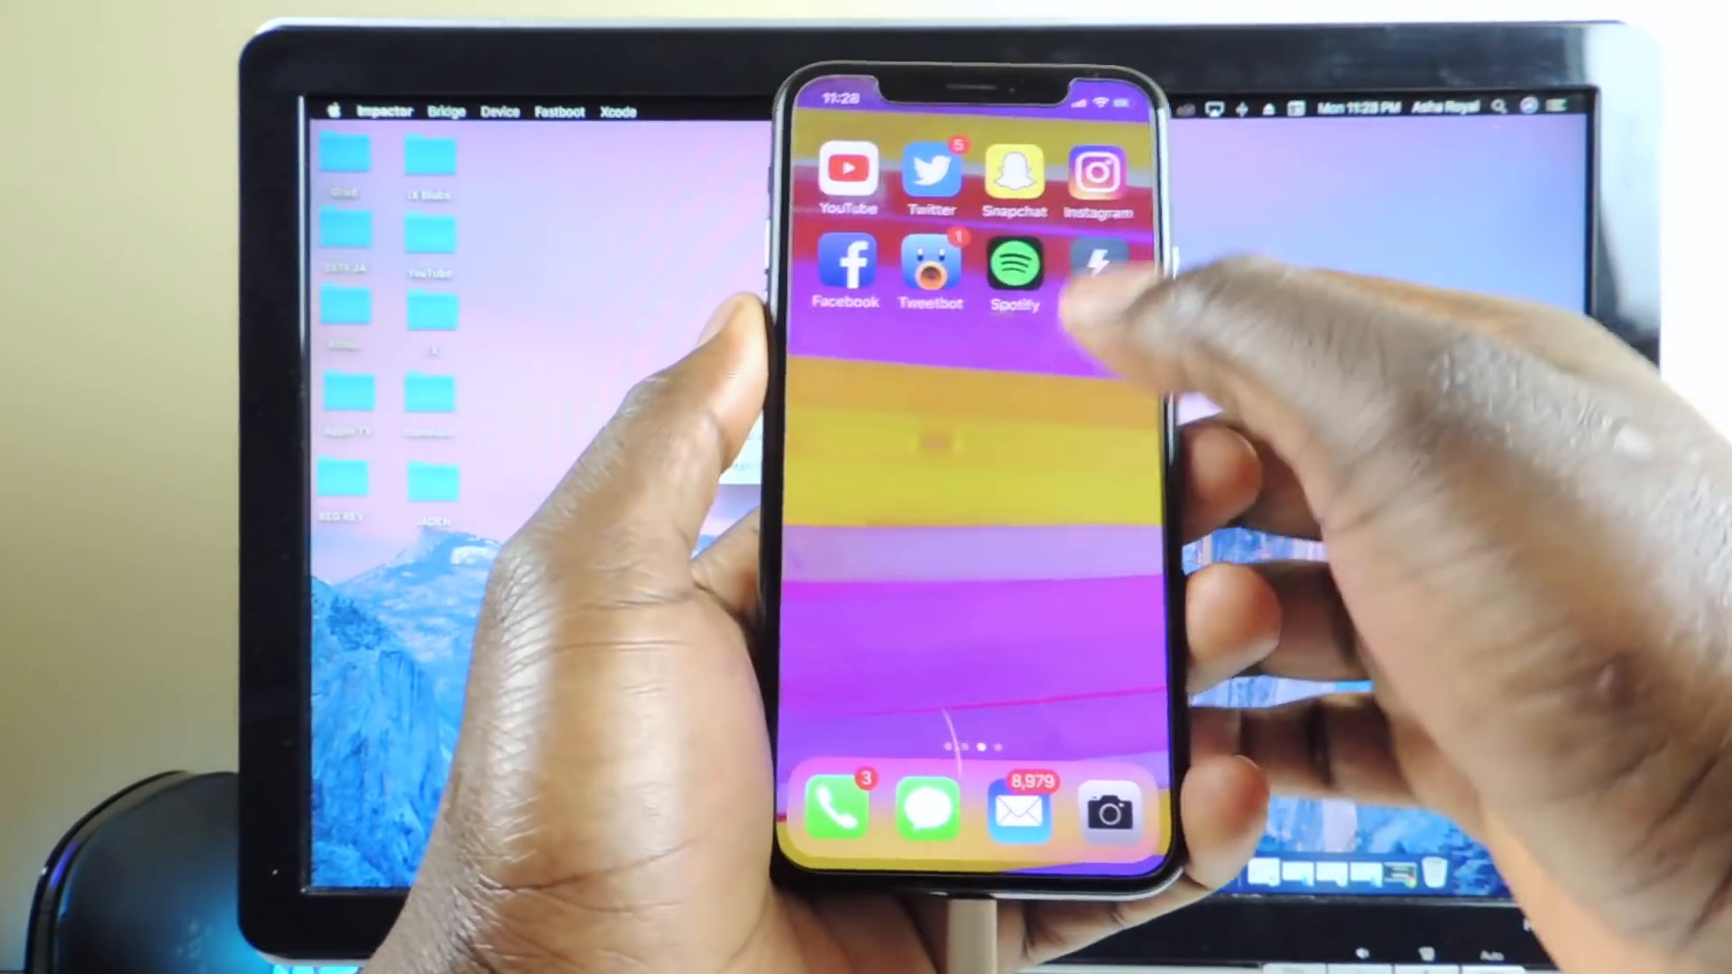
# - Launch the Electra app from the iPhone home screen
pyautogui.click(1097, 265)
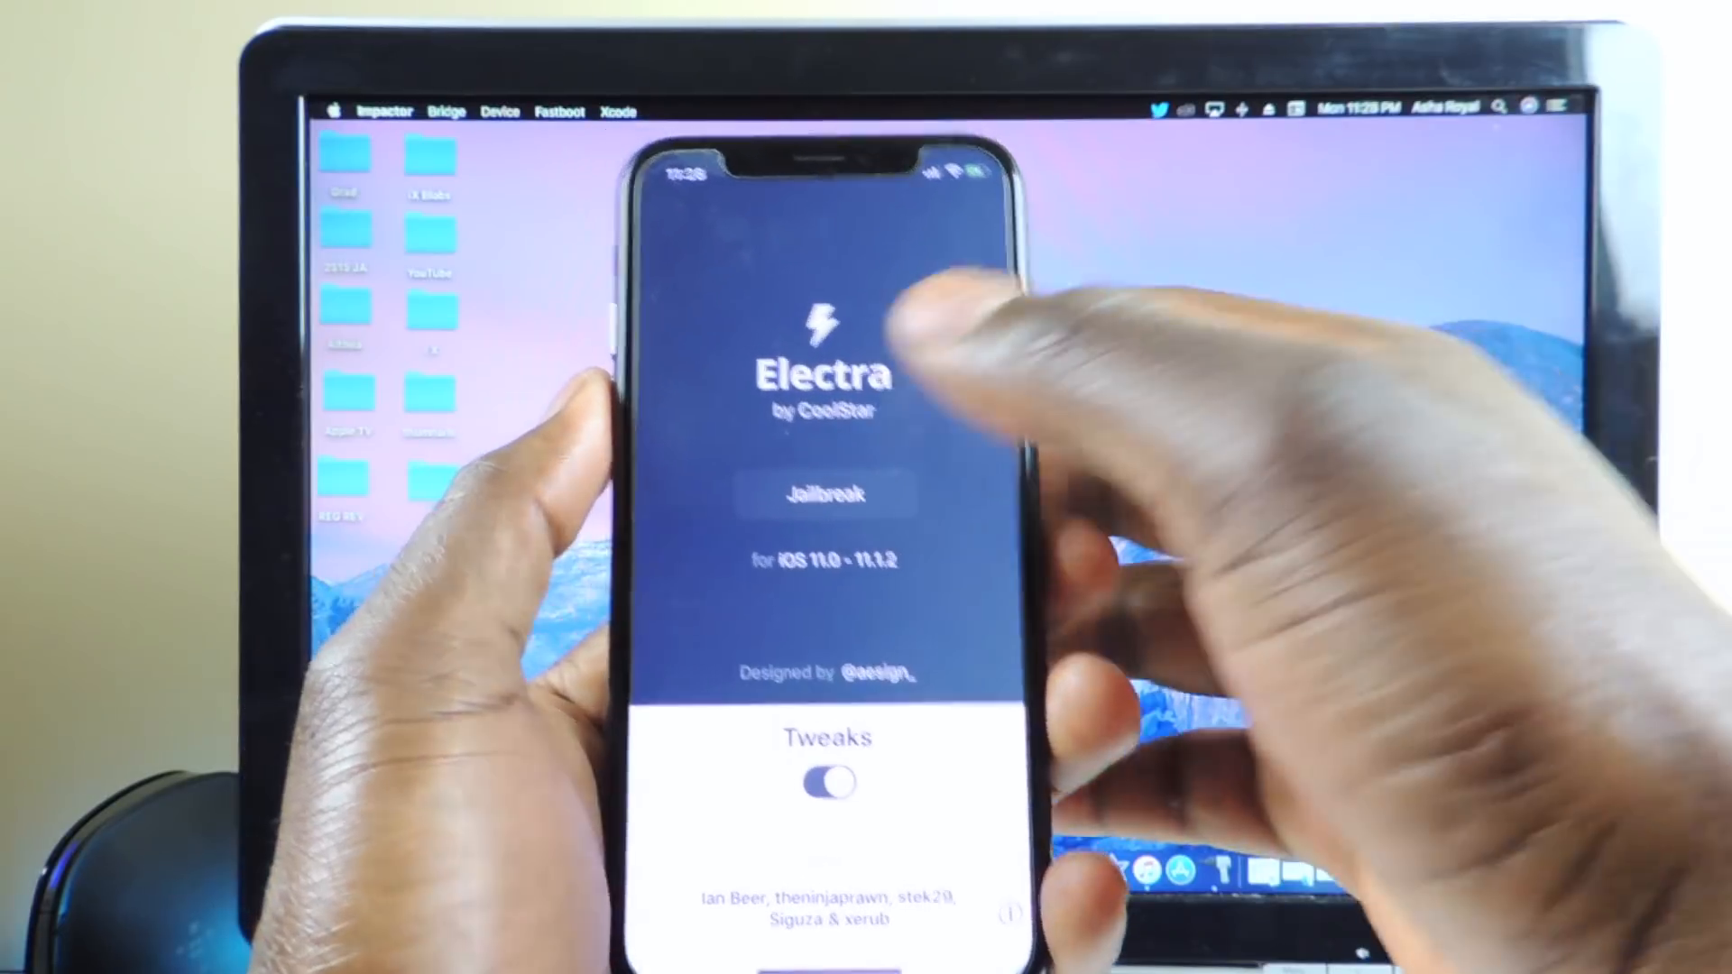
# - Leave Electra for the home screen and swipe to another page of apps
pyautogui.click(825, 495)
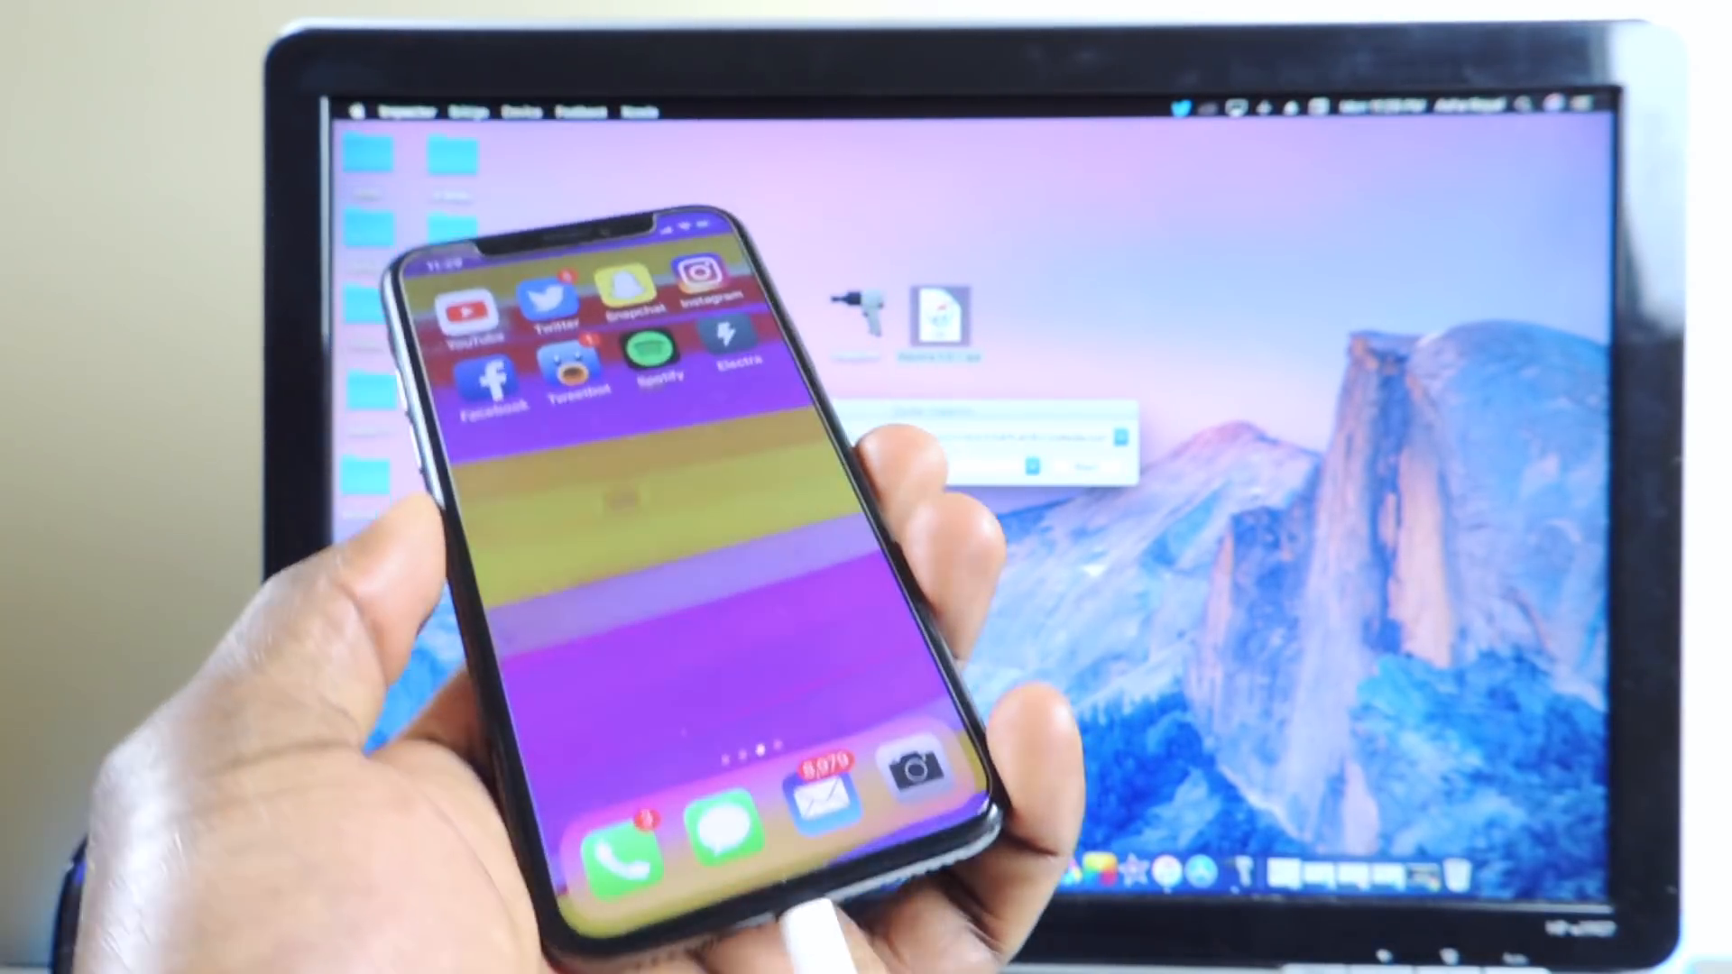
pyautogui.hscroll(-3)
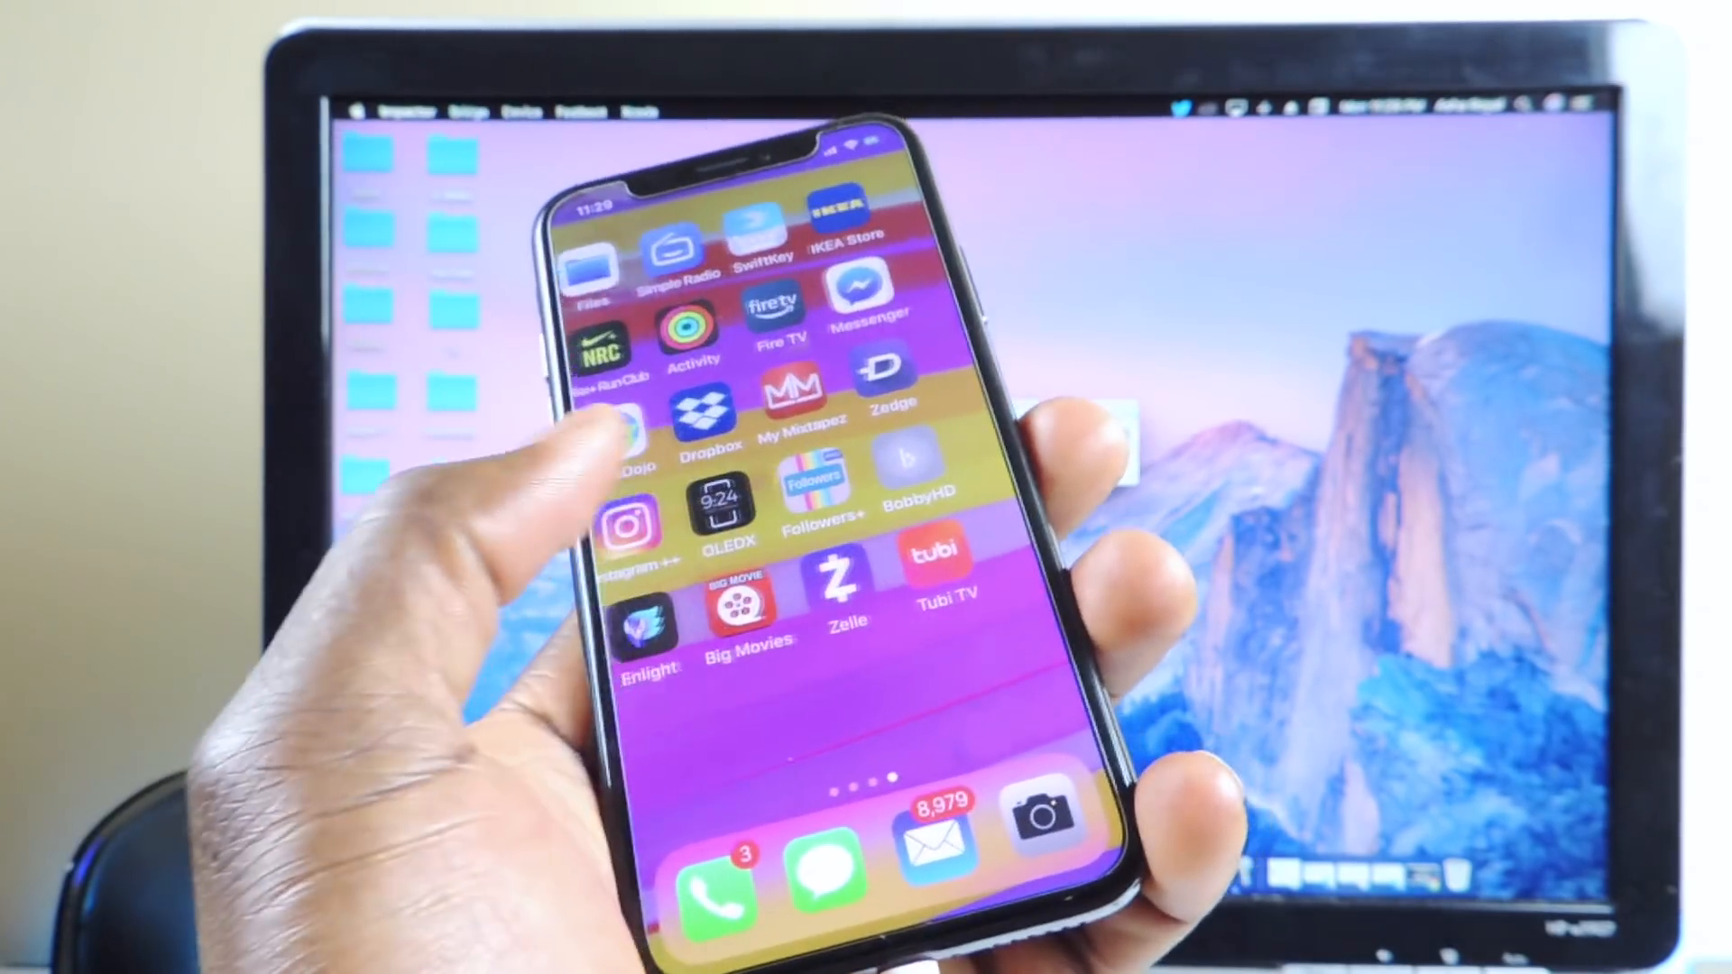